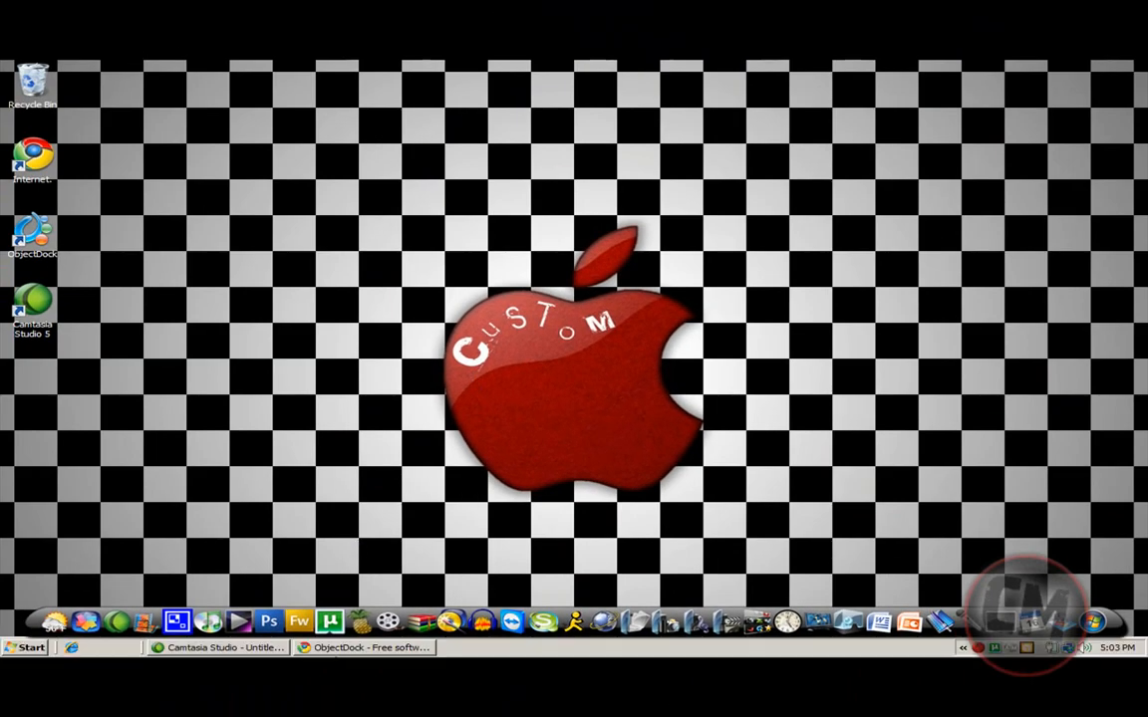
Restore Chrome showing the CNET Download.com ObjectDock 1.90 page from the taskbar
left_click(366, 647)
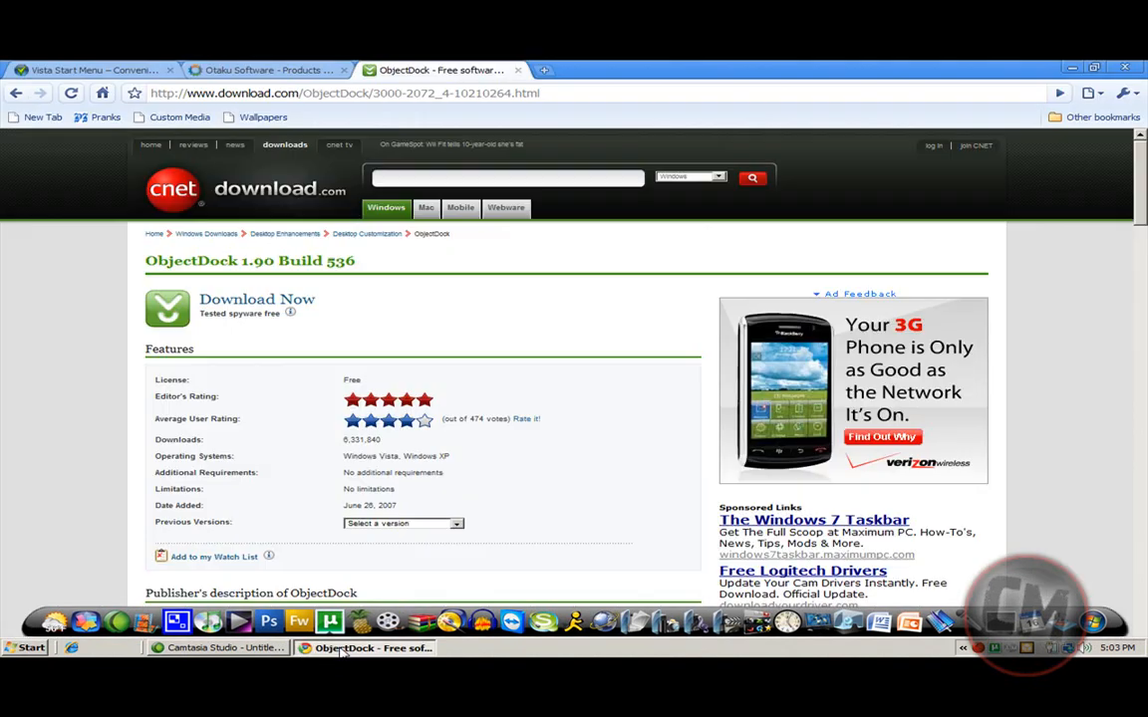
mouse_move(94, 70)
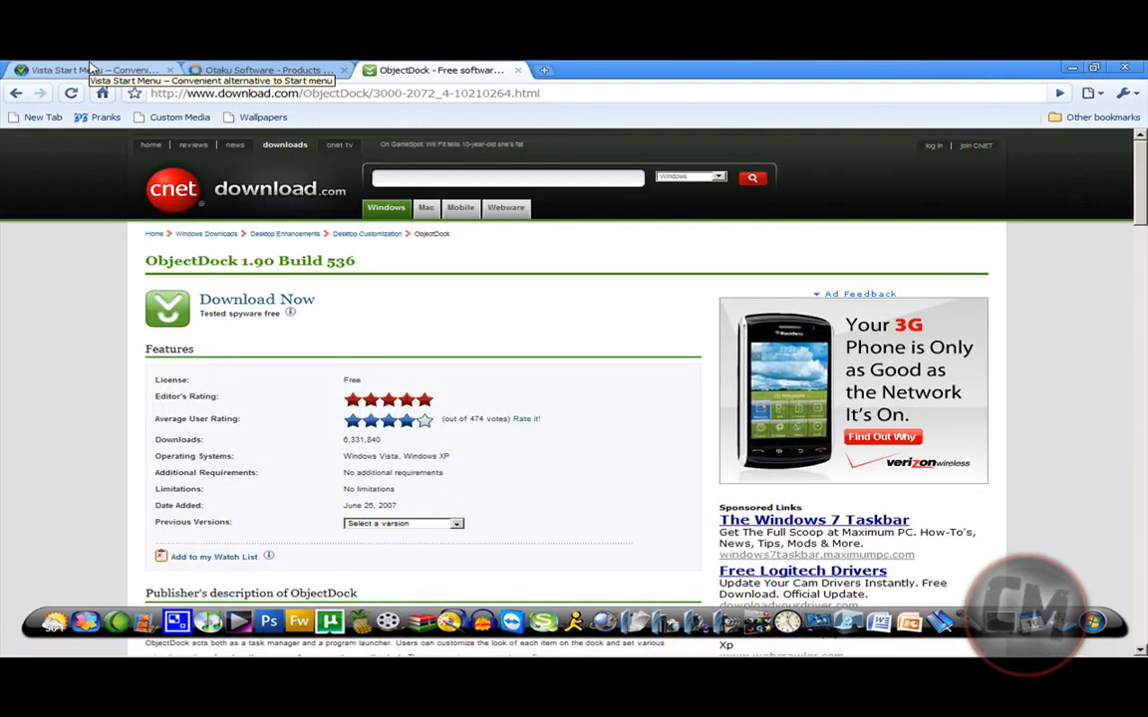
Show the Vista Start Menu website, then browse the computer's drives from the menu
left_click(90, 69)
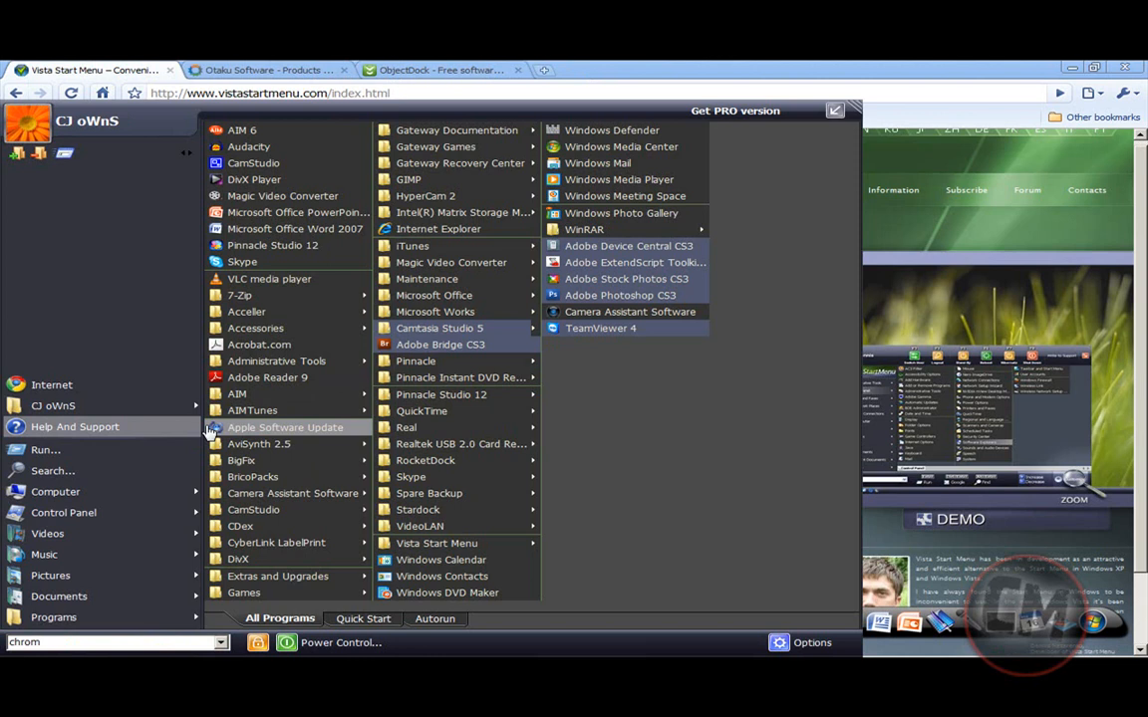
mouse_move(584, 229)
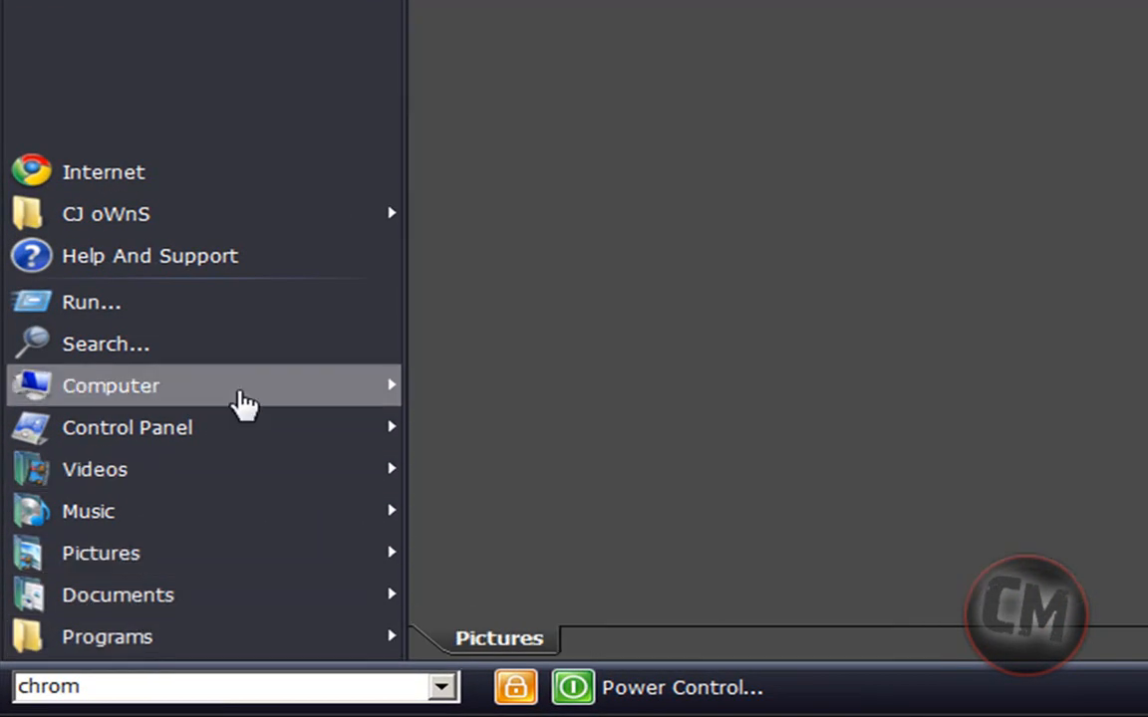
left_click(107, 637)
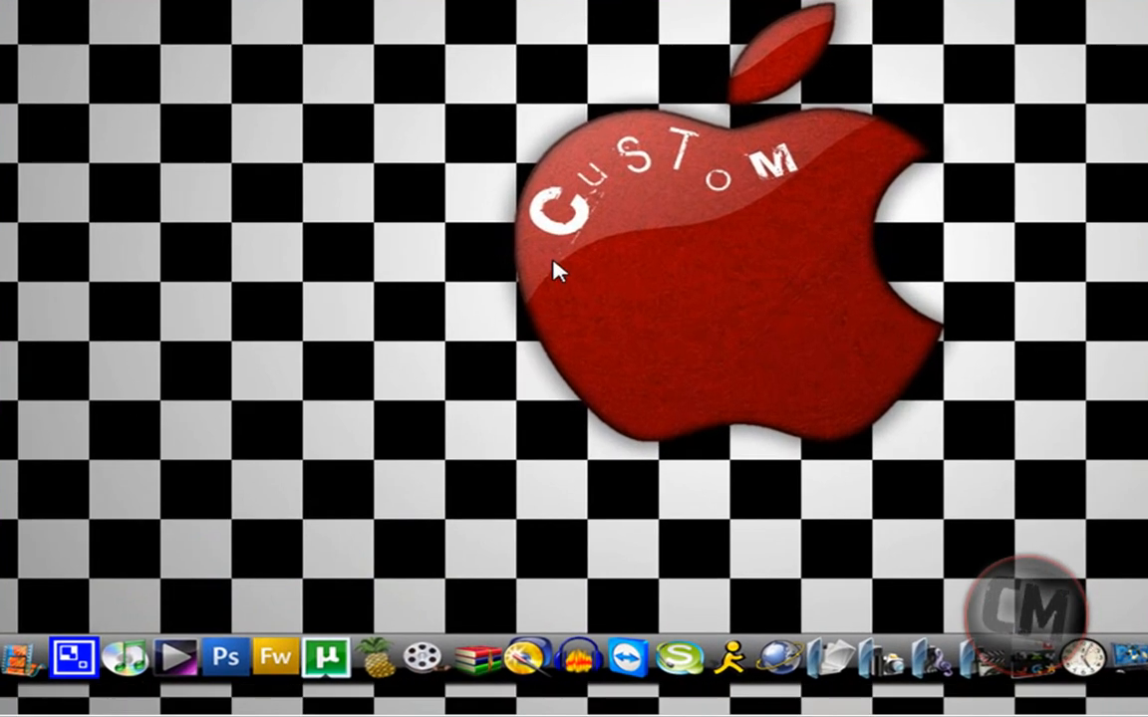
mouse_move(673, 255)
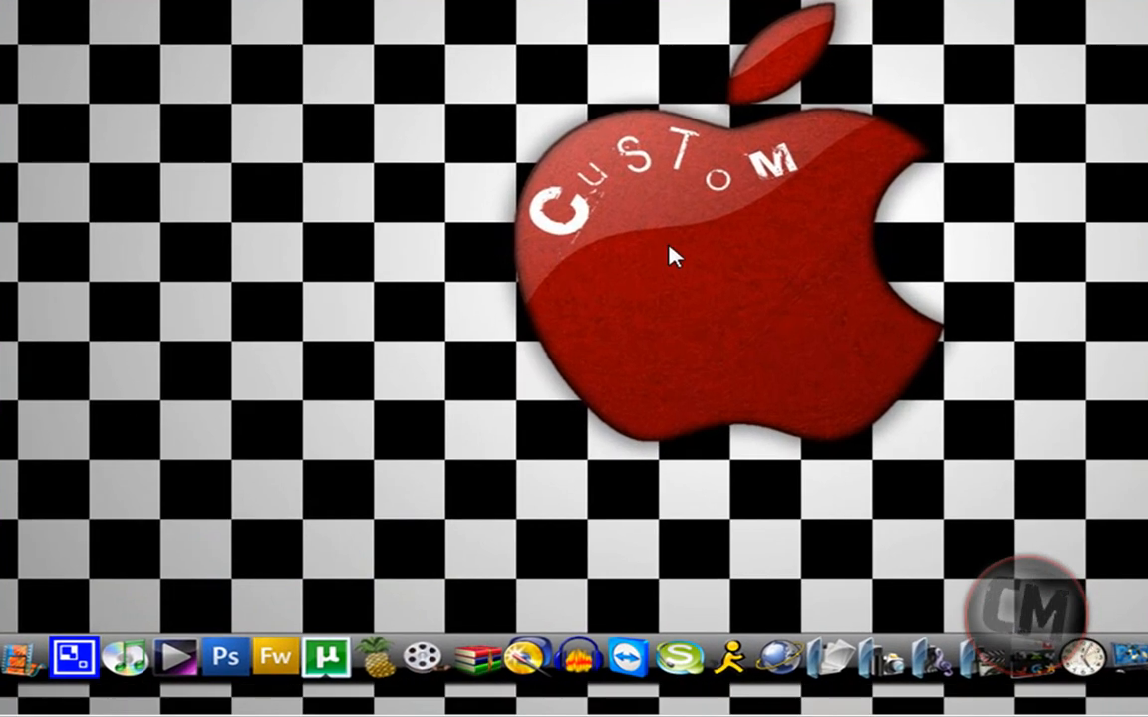
mouse_move(595, 296)
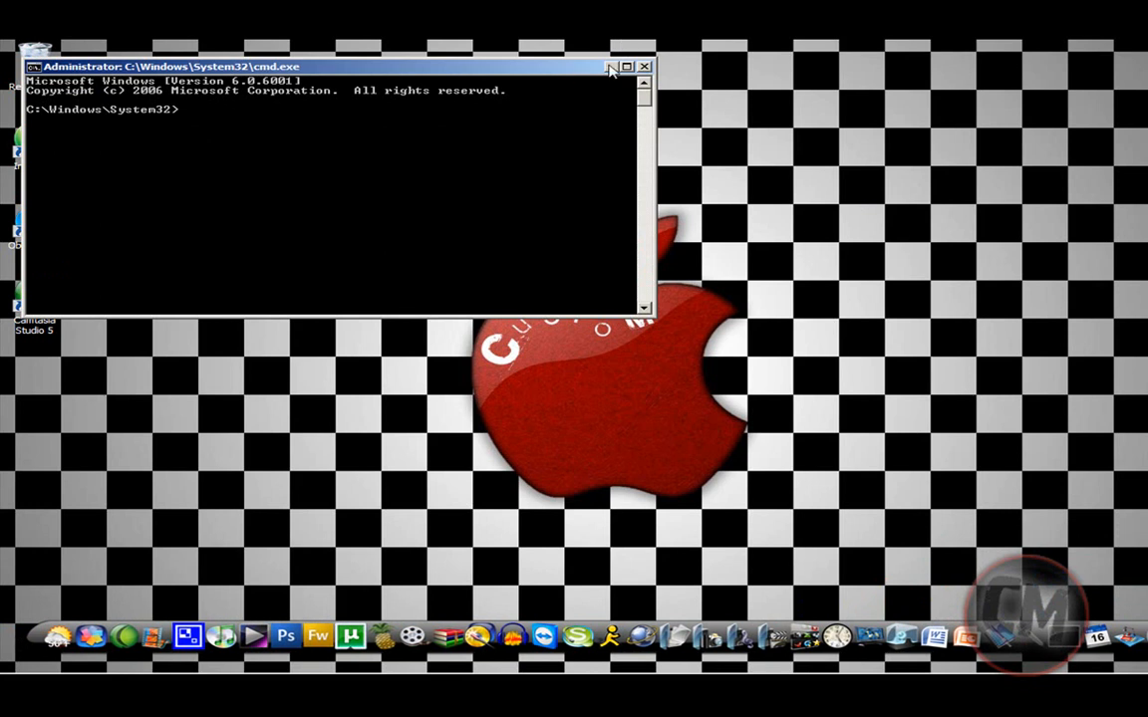
Close the administrator command prompt launched from ObjectDock
left_click(645, 65)
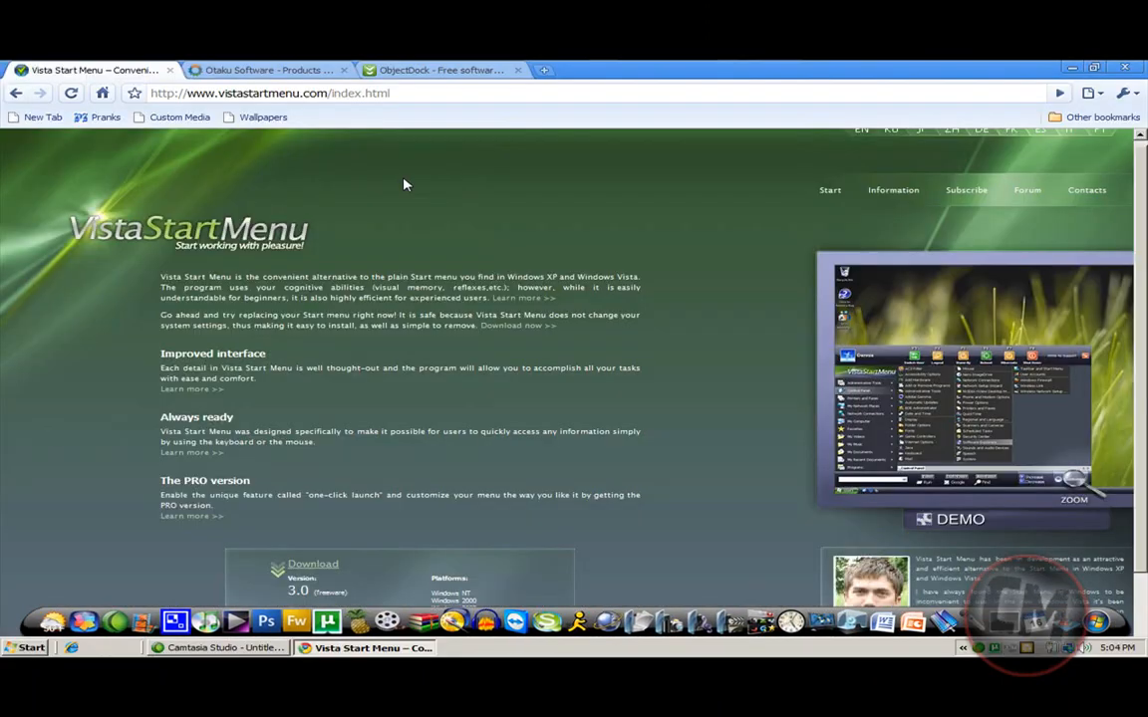
Switch Chrome to the 'ObjectDock - Free software' tab on CNET Download.com
left_click(438, 70)
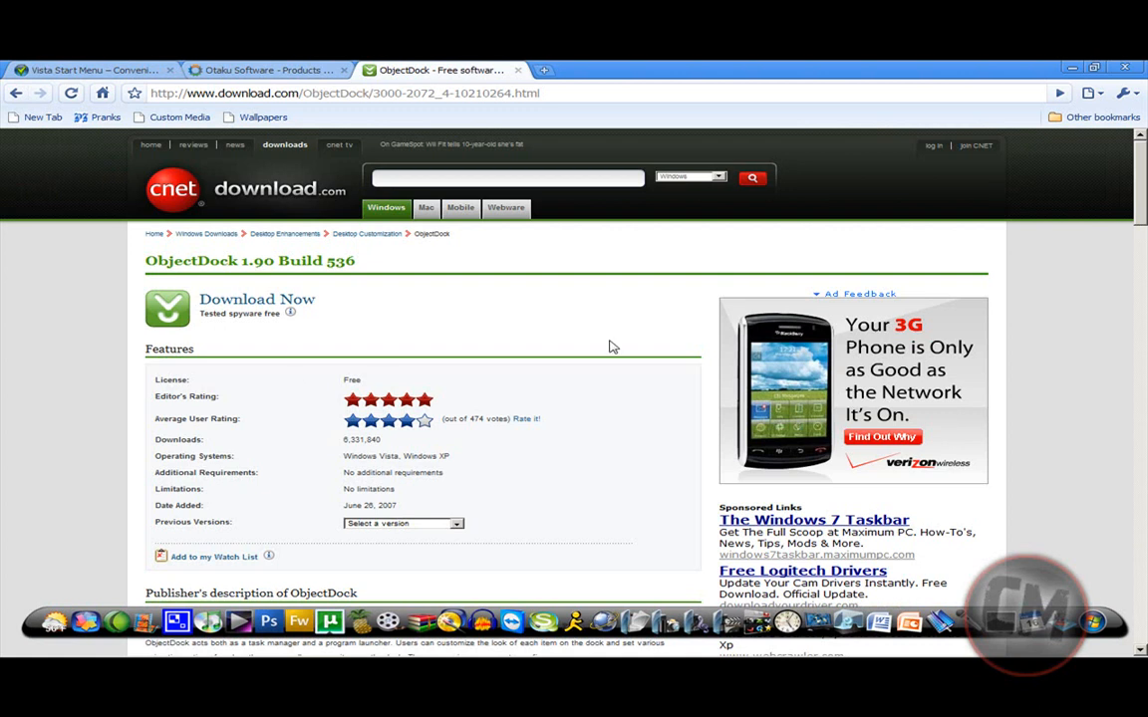
mouse_move(566, 352)
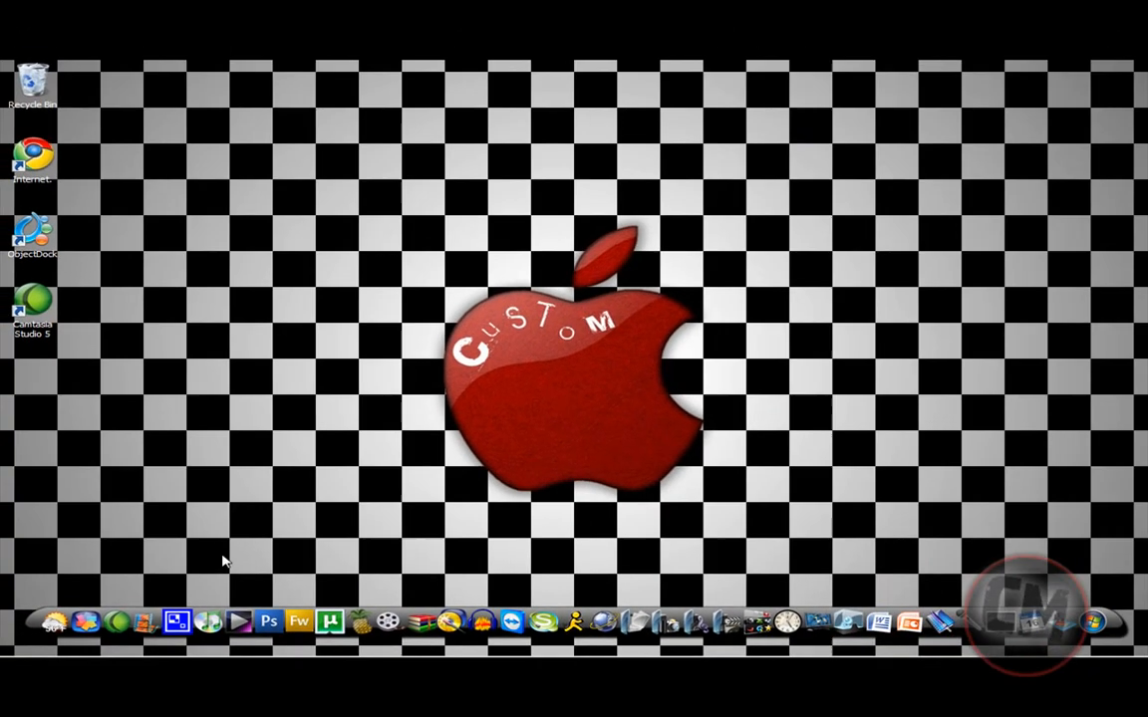
mouse_move(993, 331)
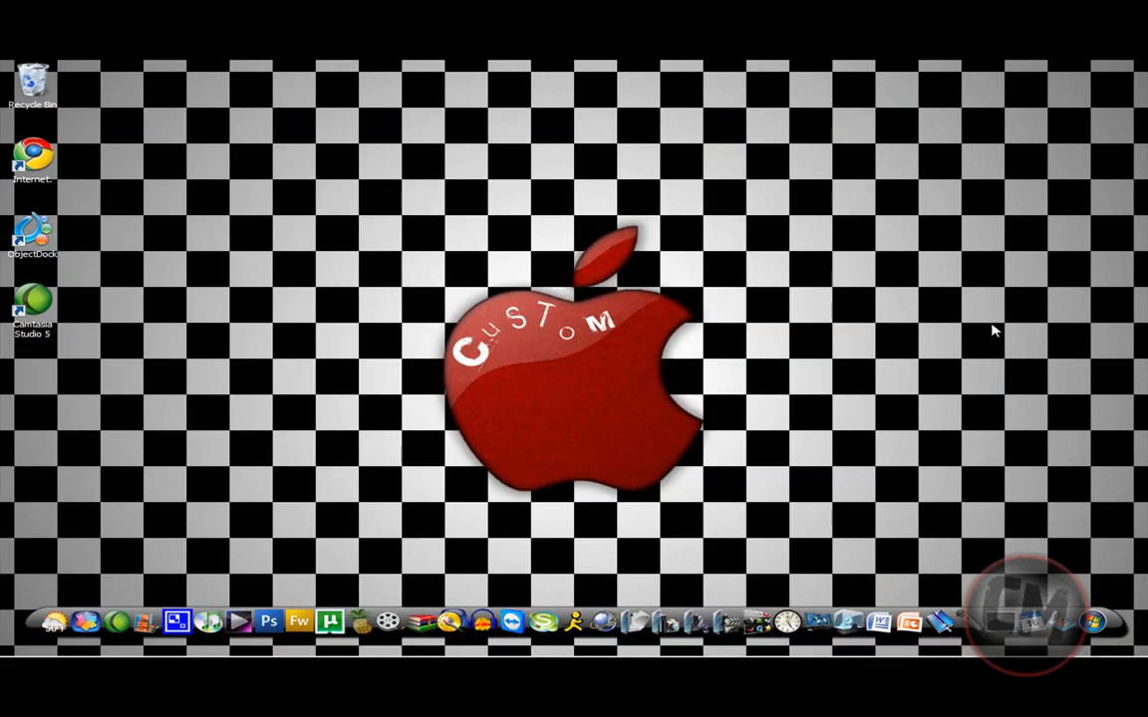
mouse_move(628, 525)
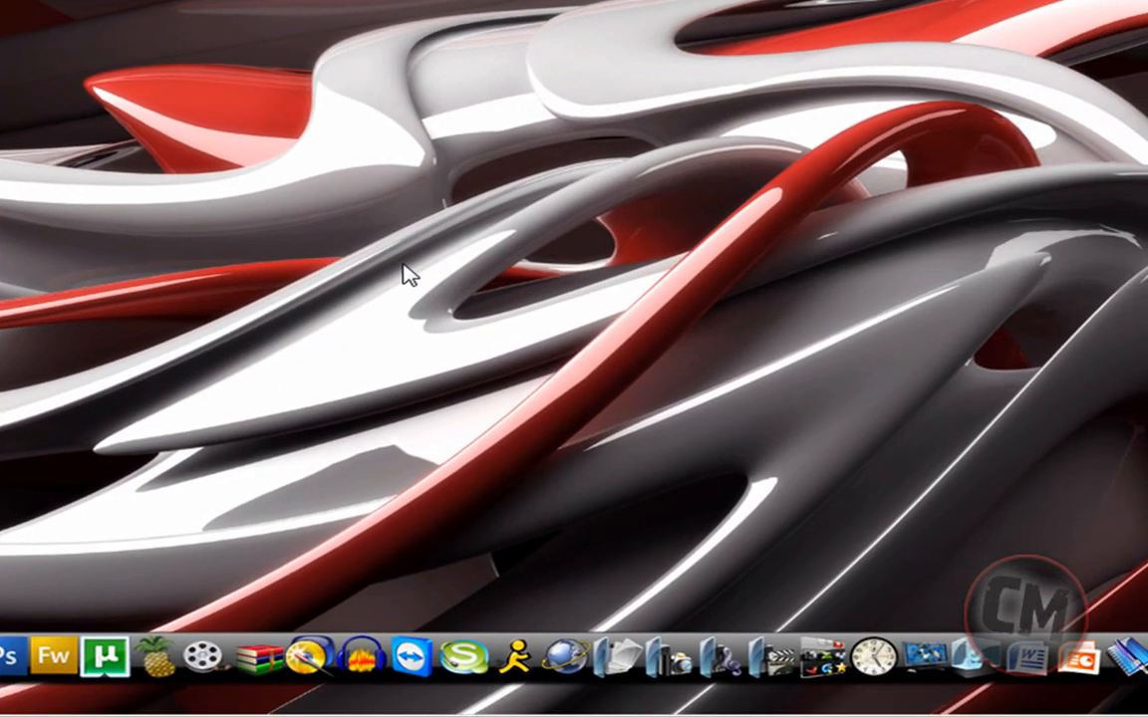
mouse_move(889, 244)
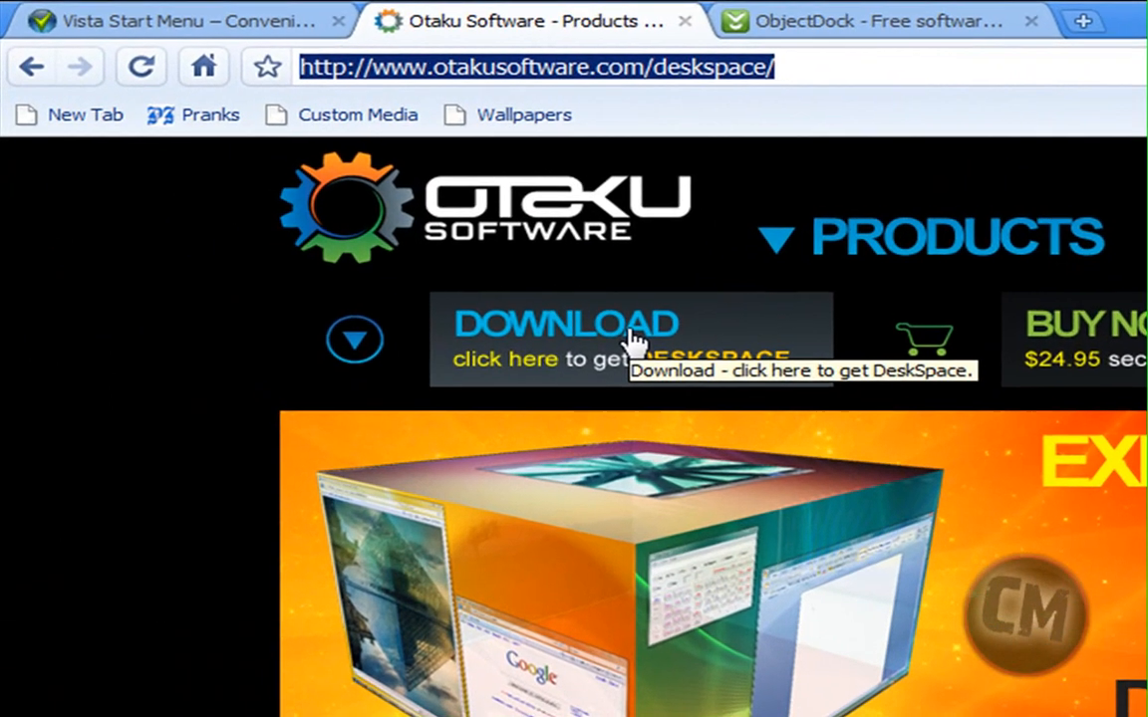
mouse_move(419, 373)
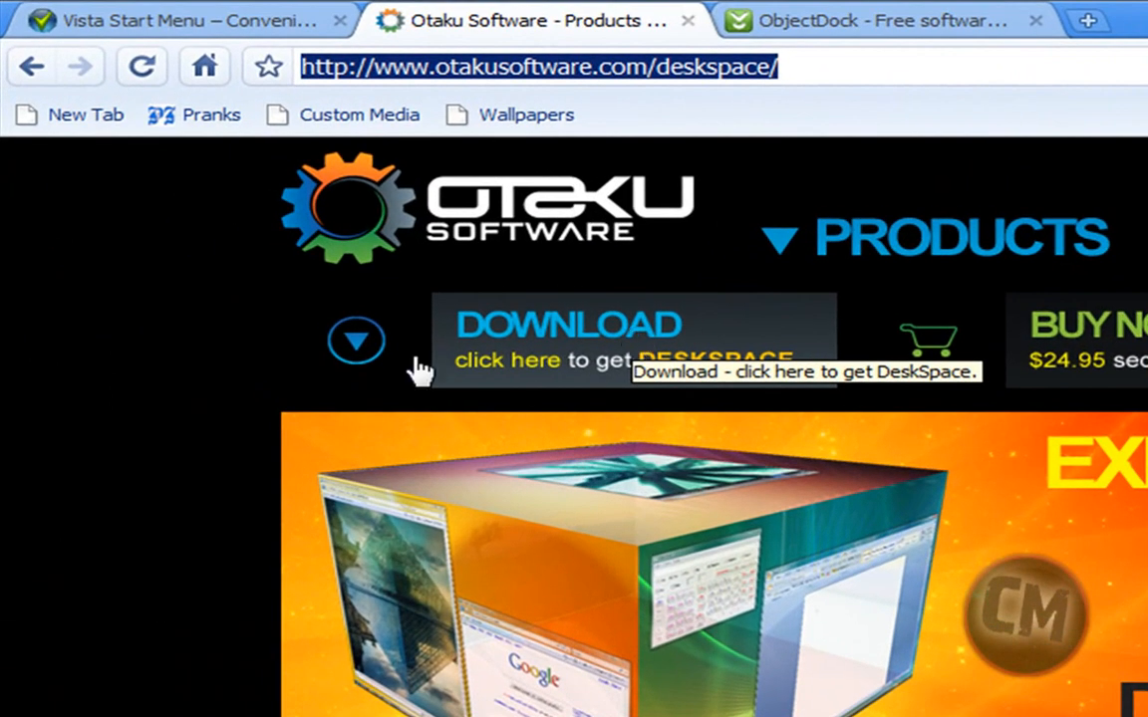
mouse_move(583, 368)
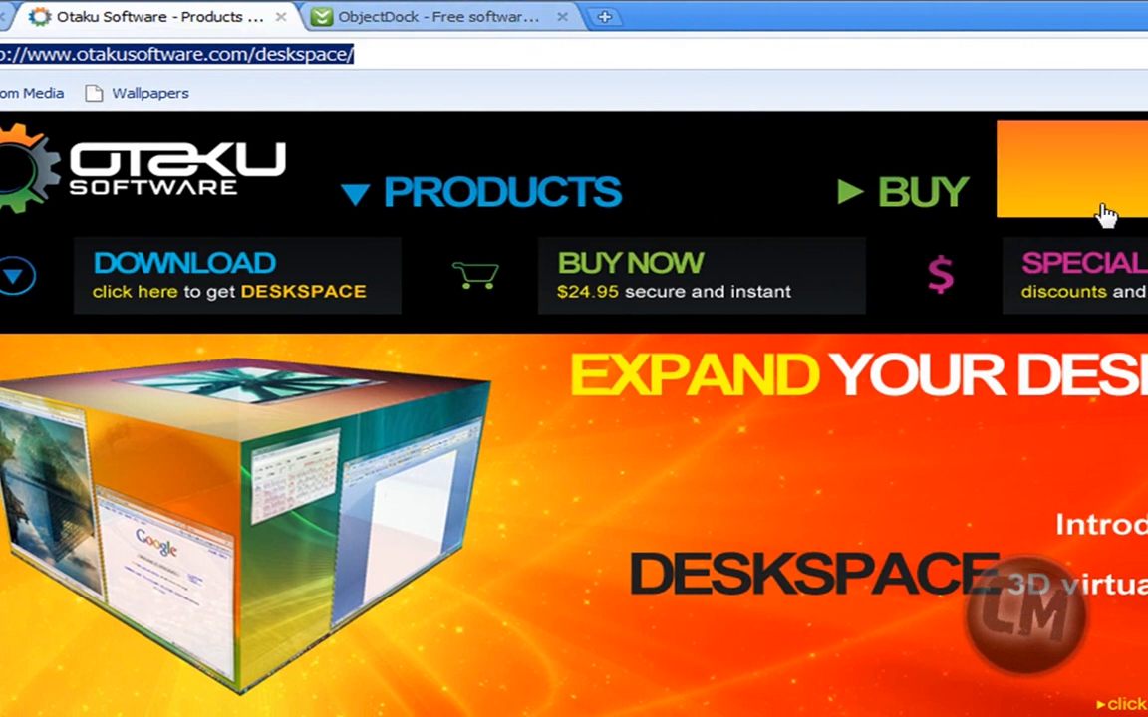
mouse_move(1108, 213)
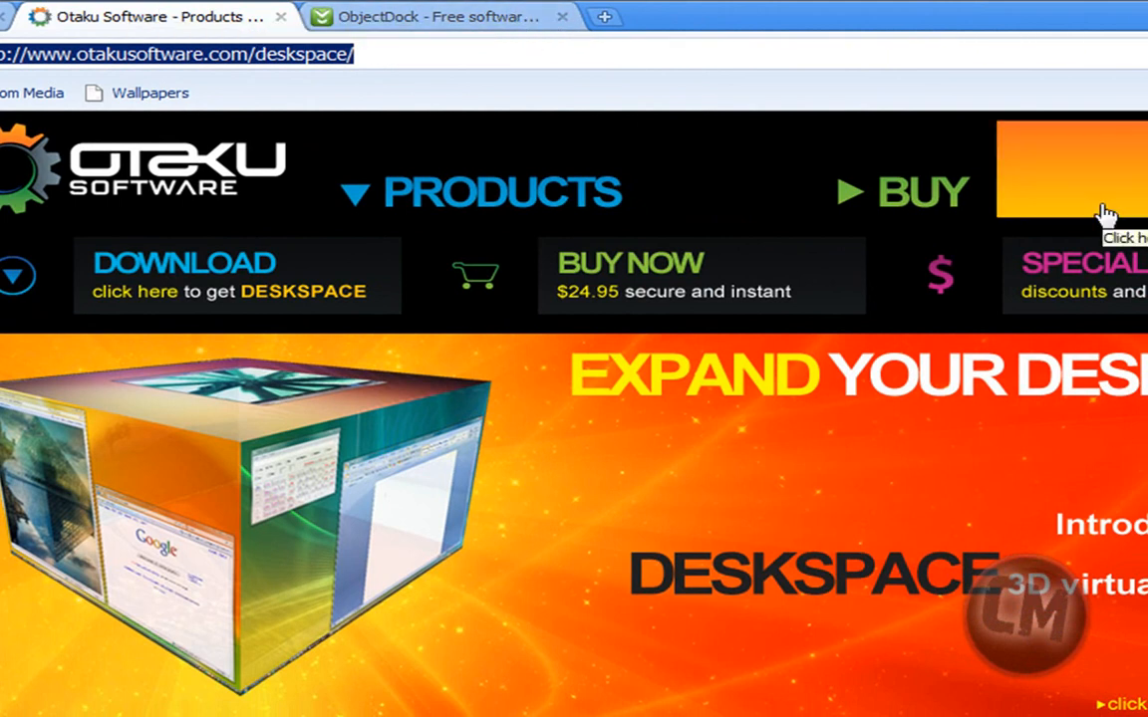
Scroll the DeskSpace page down to the Buy Now and Specials offers at $24.95
scroll("down", 3)
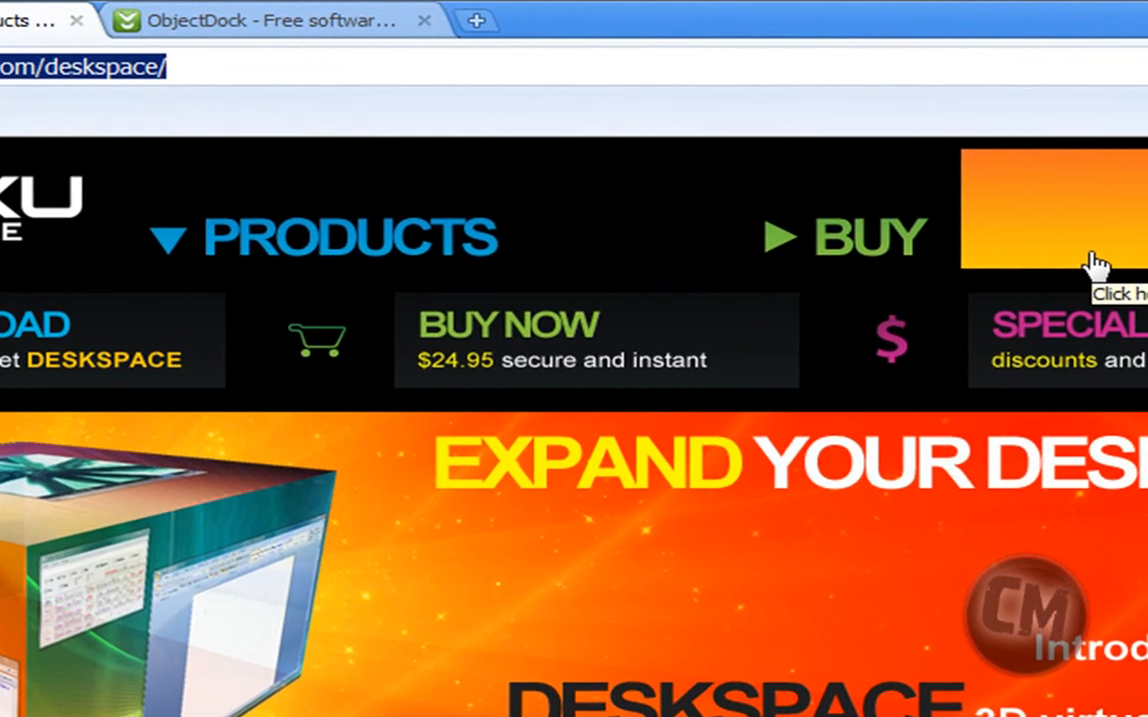